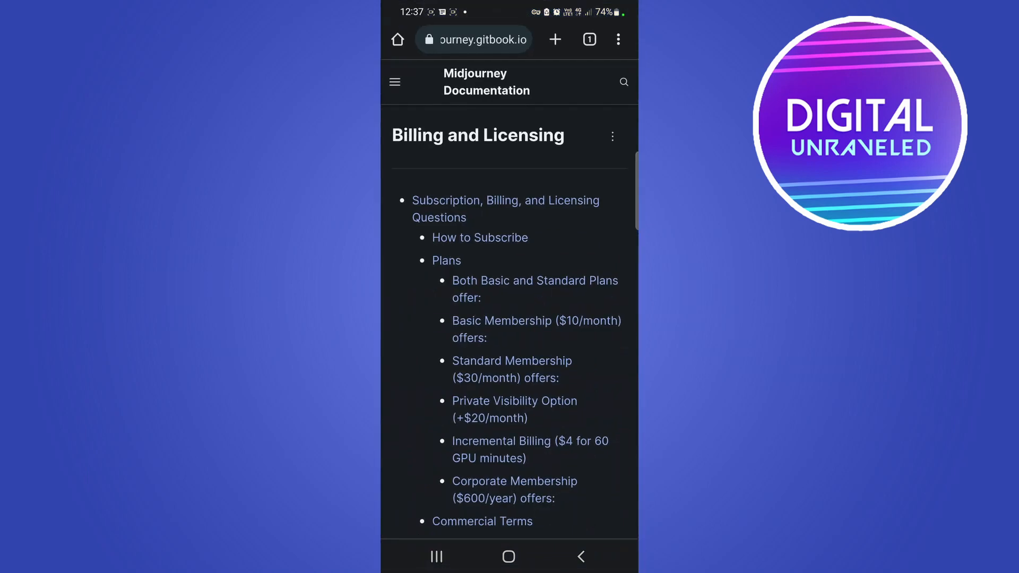
Step: Scroll past the Billing and Licensing table of contents to the Basic Membership ($10/month) details
scroll(down, 3)
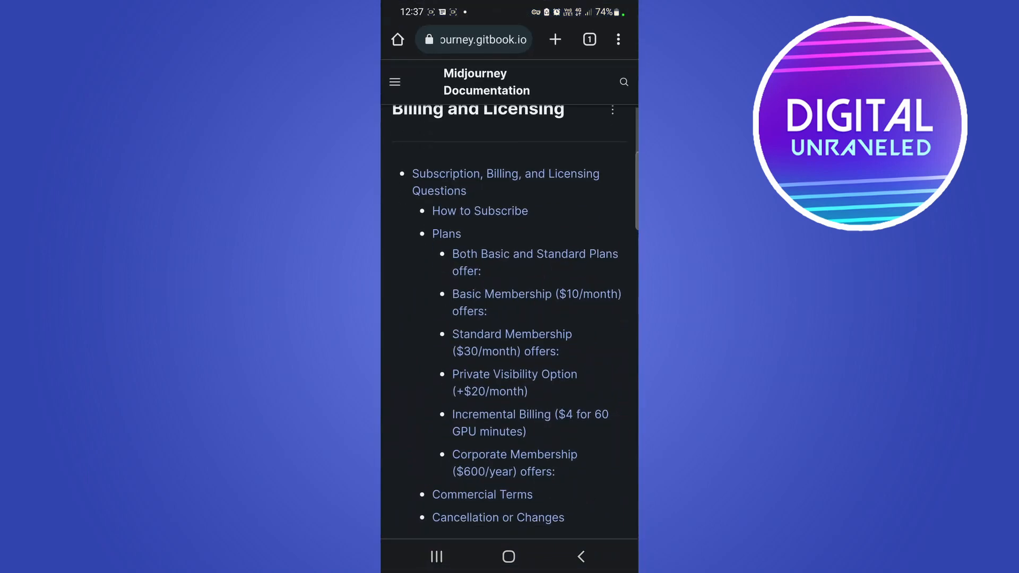
scroll(down, 3)
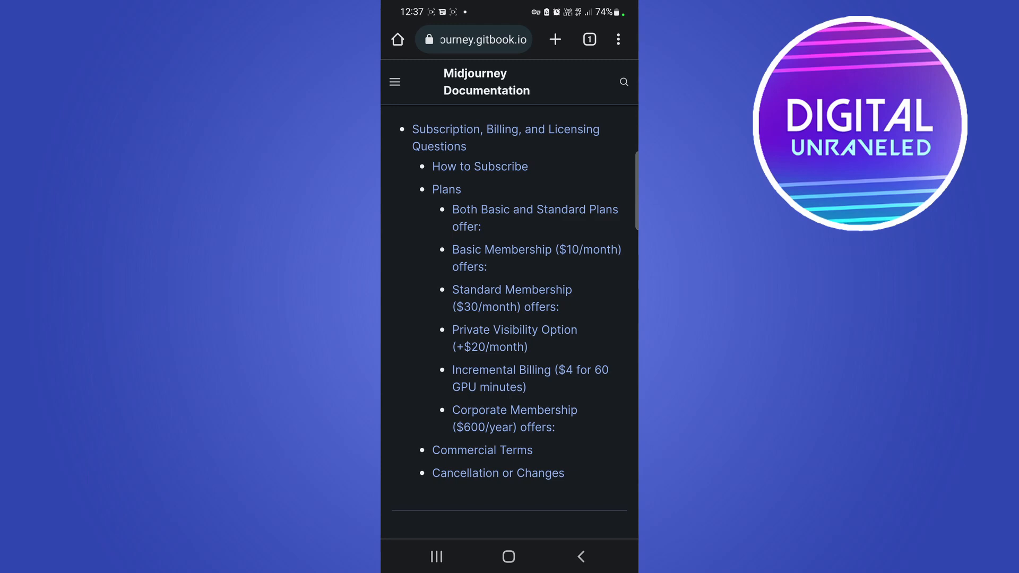
scroll(down, 3)
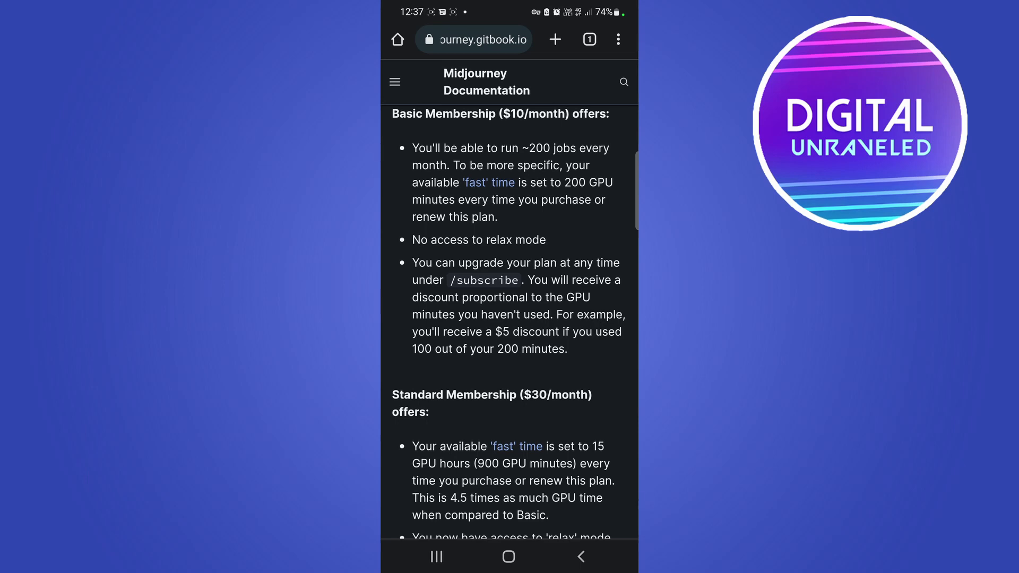
Step: Scroll through the Basic plan to the Standard Membership ($30/month) and Private Visibility (+$20/month) sections
scroll(down, 3)
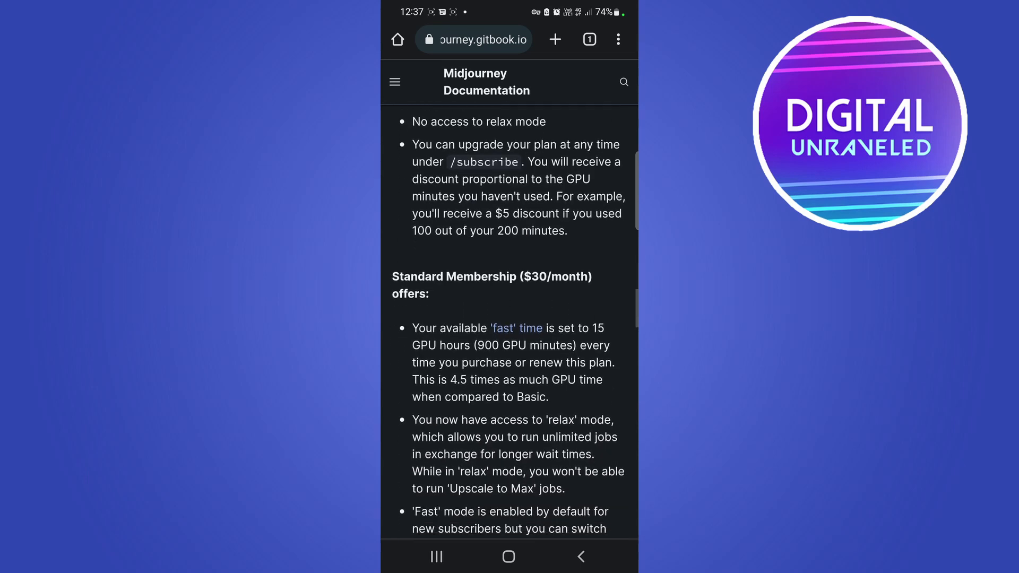
scroll(down, 3)
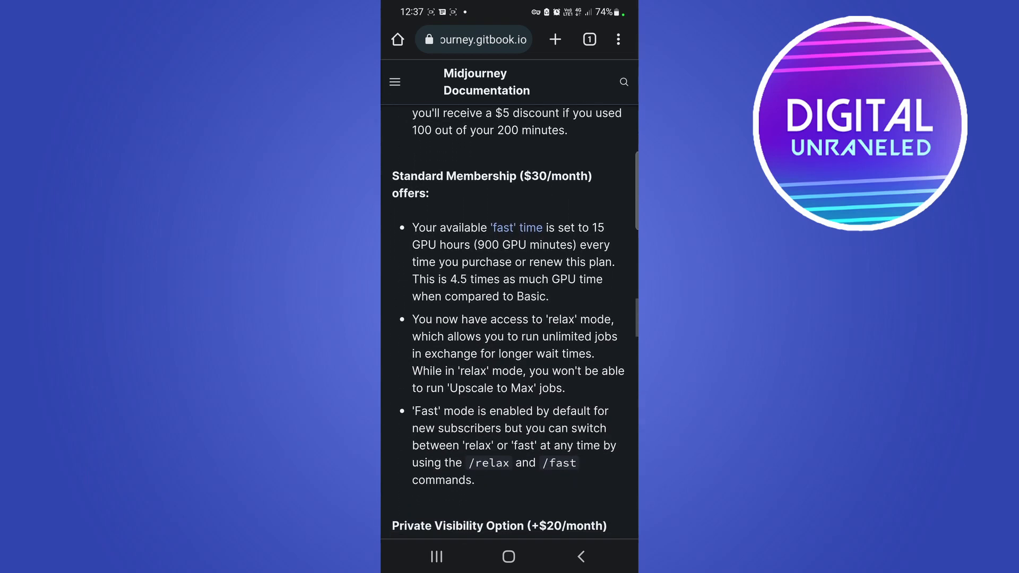
scroll(down, 3)
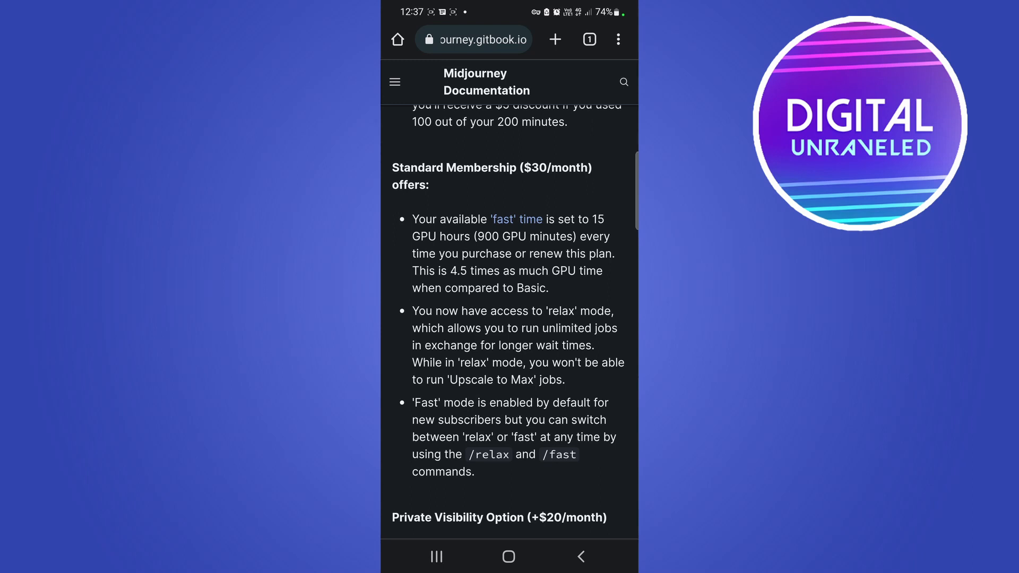
scroll(up, 3)
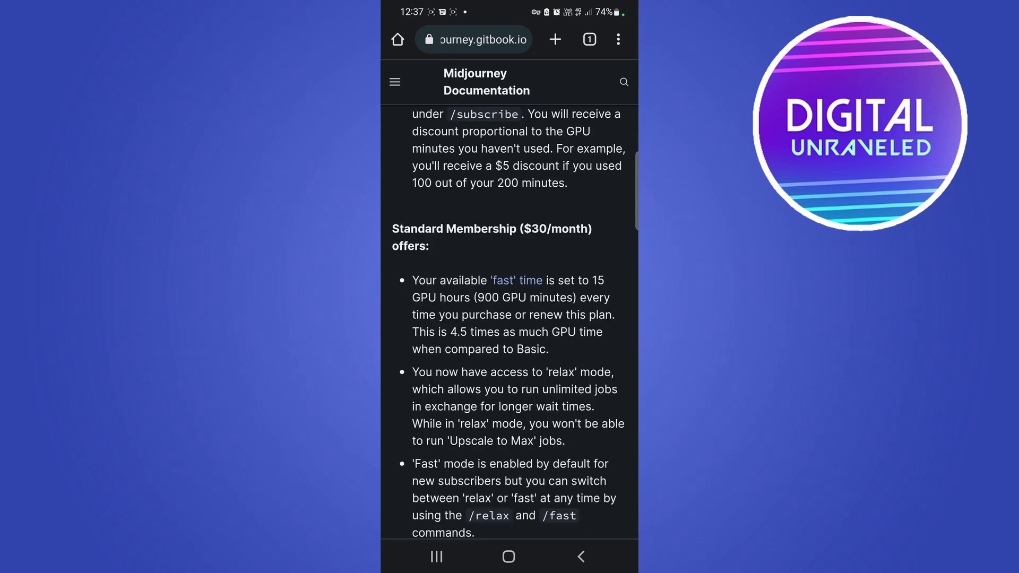
scroll(down, 3)
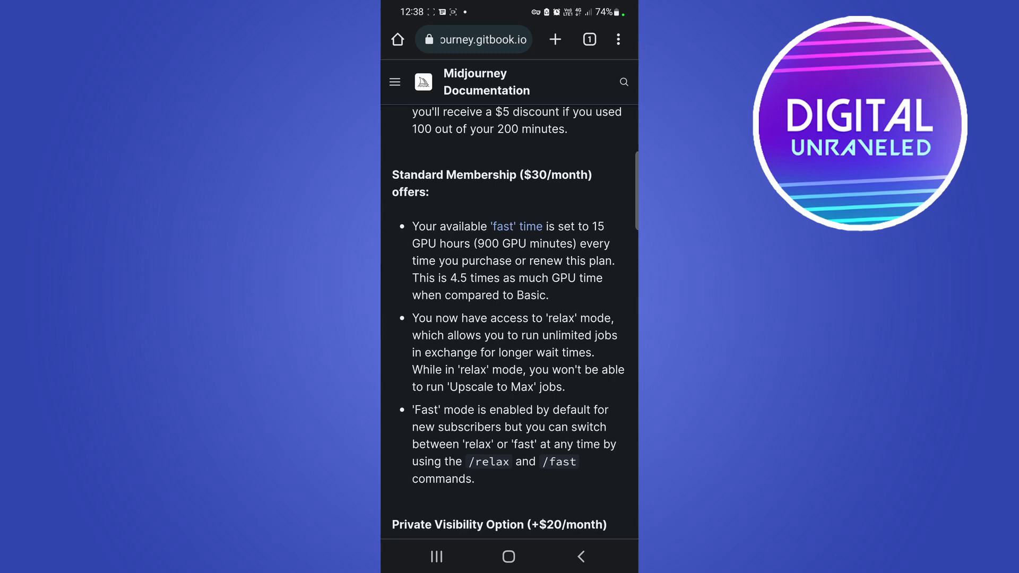
scroll(down, 3)
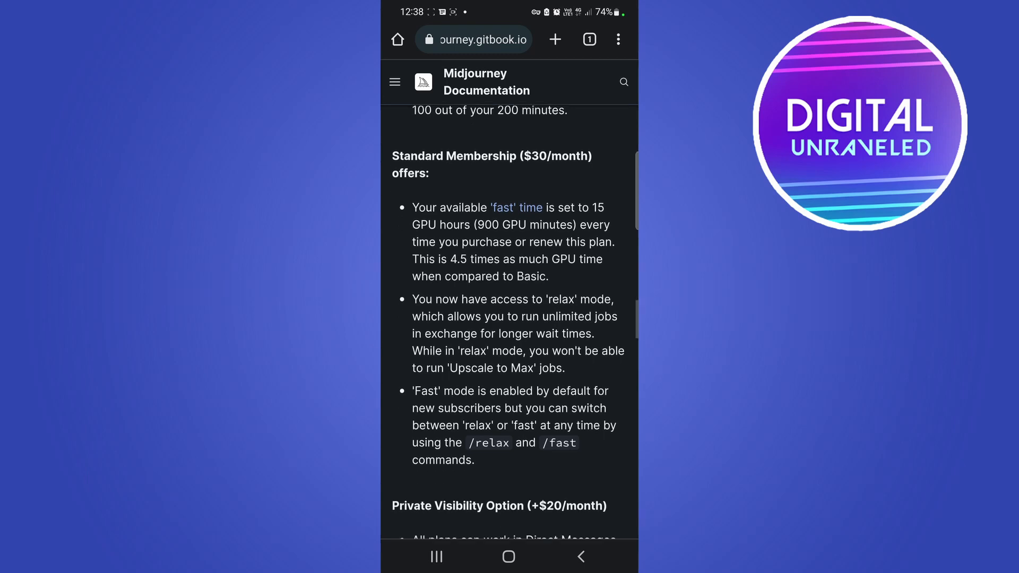
scroll(down, 3)
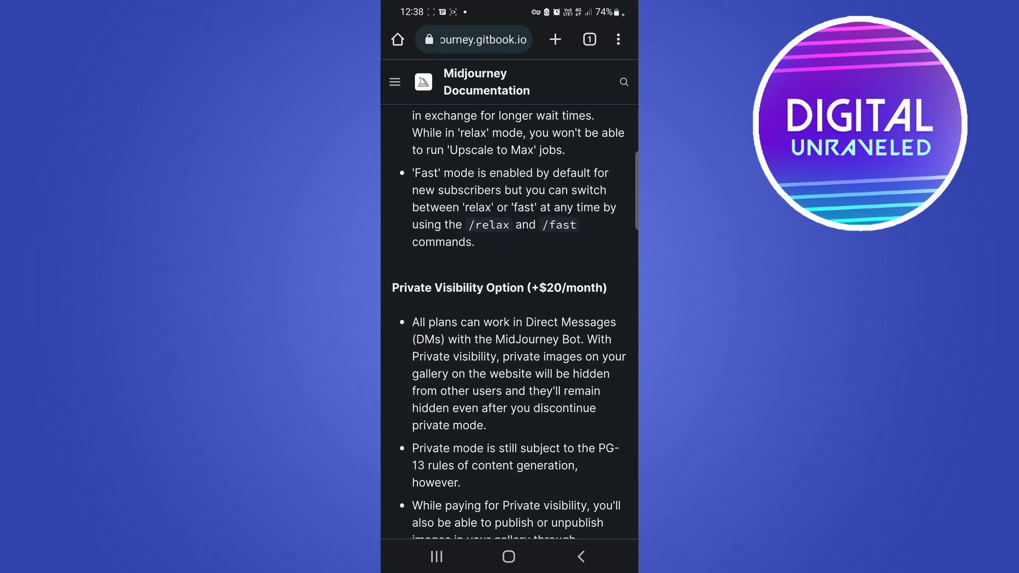
Step: Scroll toward Incremental Billing and back to the Private Visibility Option (+$20/month) section
scroll(down, 3)
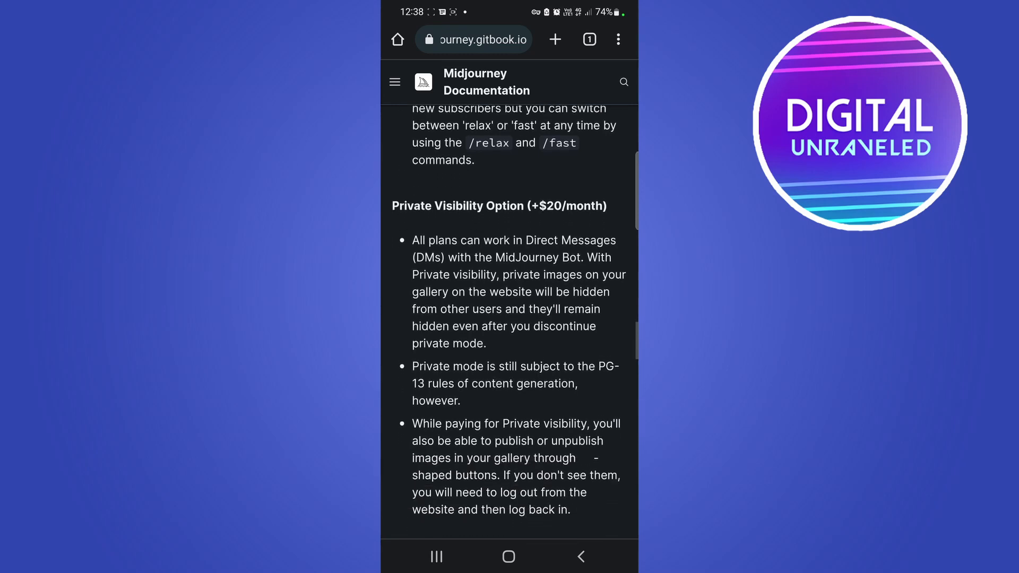
scroll(down, 3)
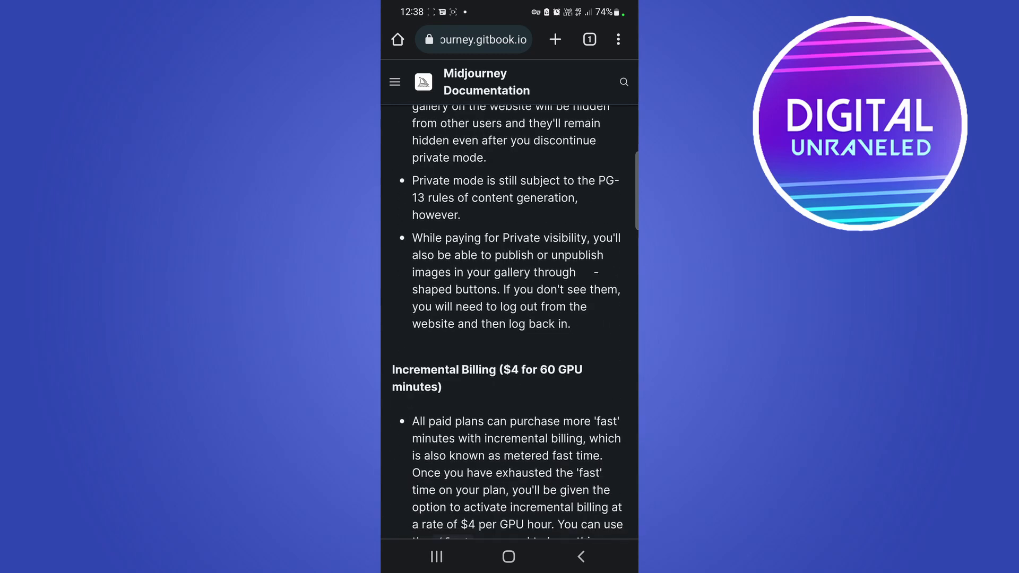
scroll(down, 3)
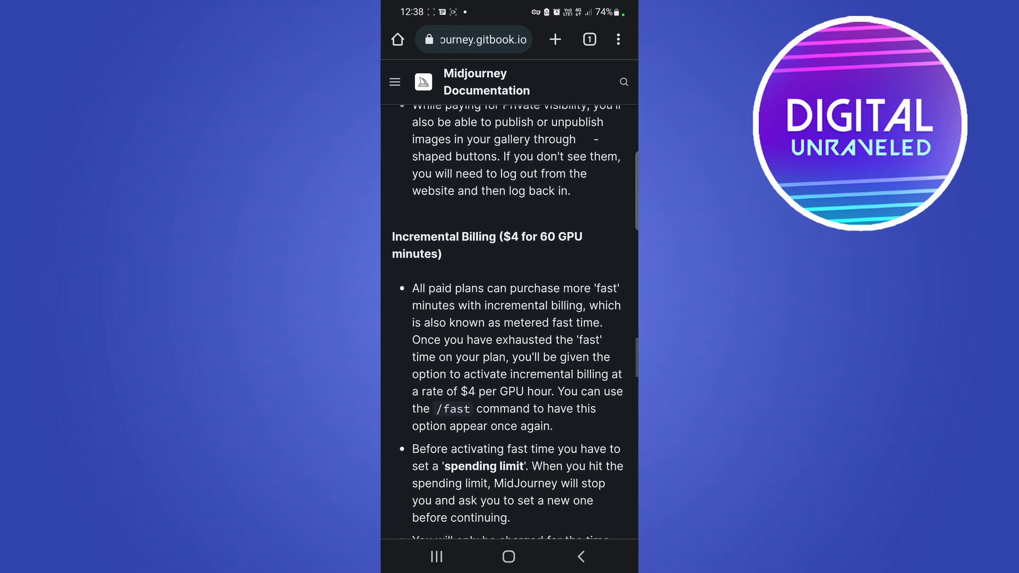
scroll(down, 3)
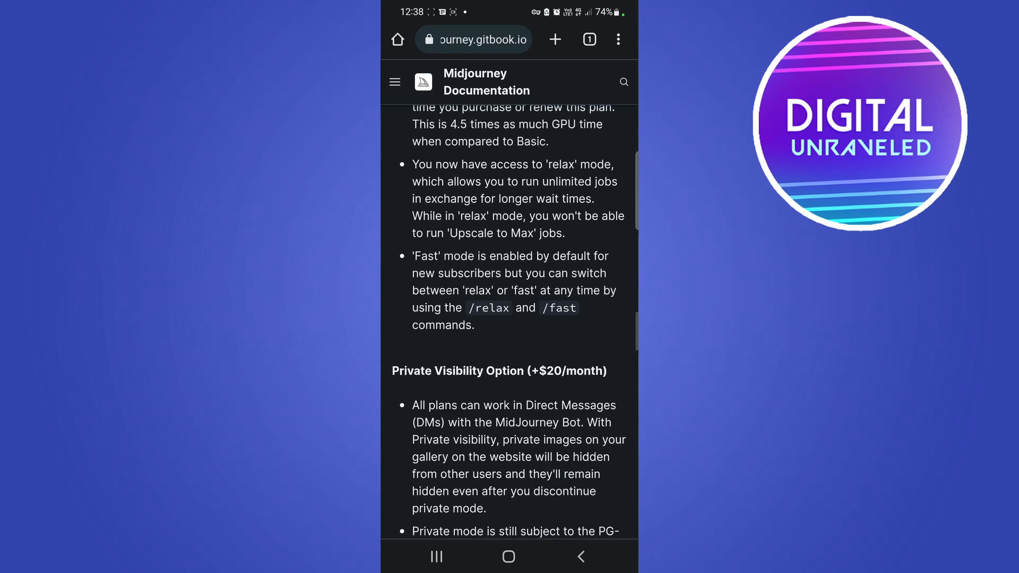
Step: Scroll back up to the Basic Membership ($10/month) section and tap within the page
scroll(up, 3)
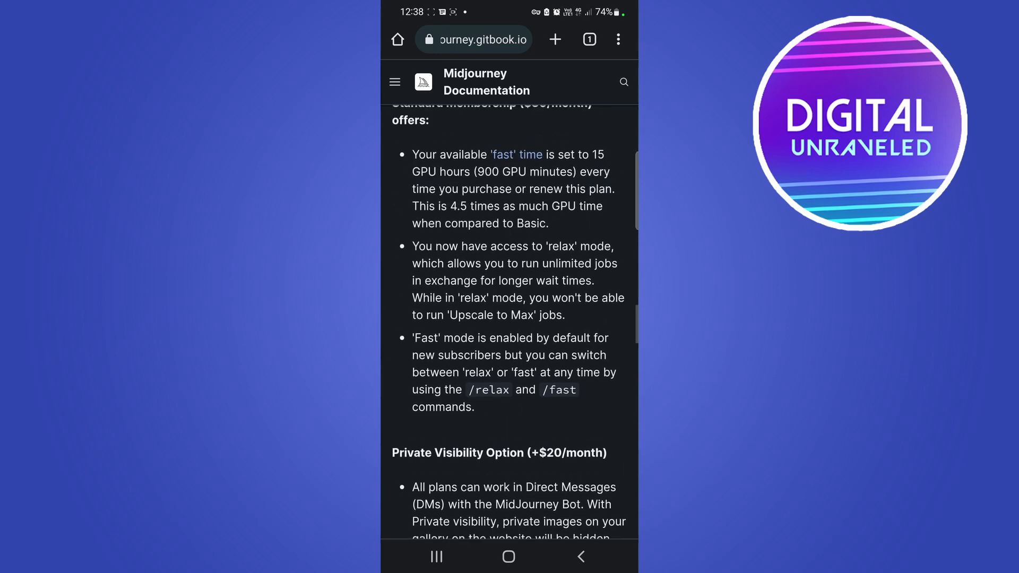
scroll(up, 3)
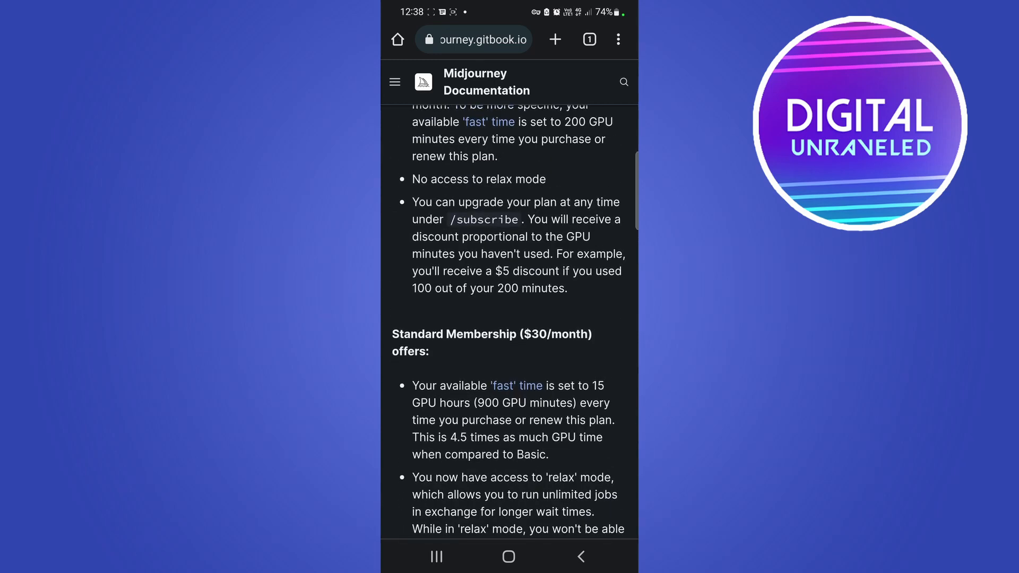
scroll(up, 3)
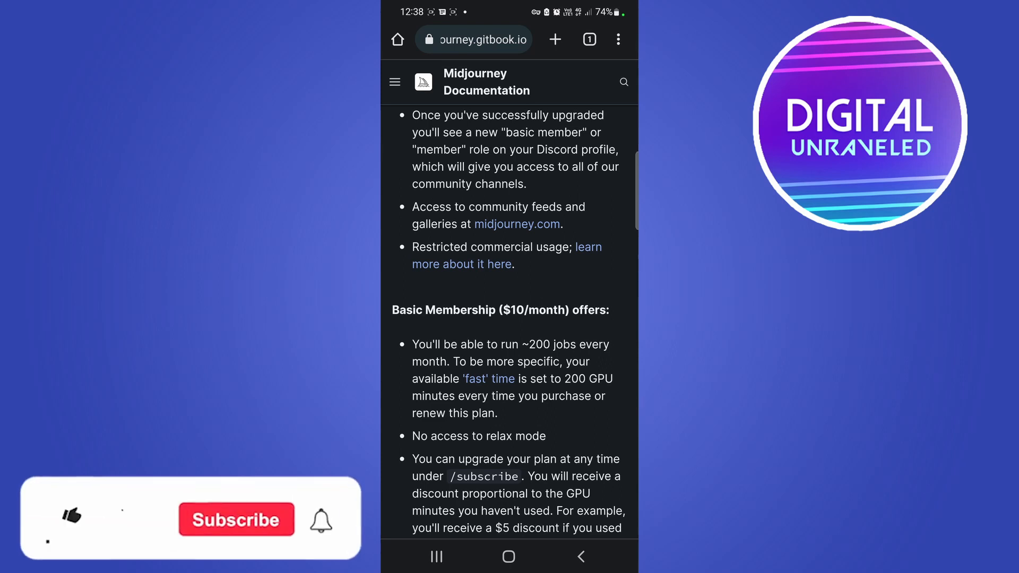
click(65, 518)
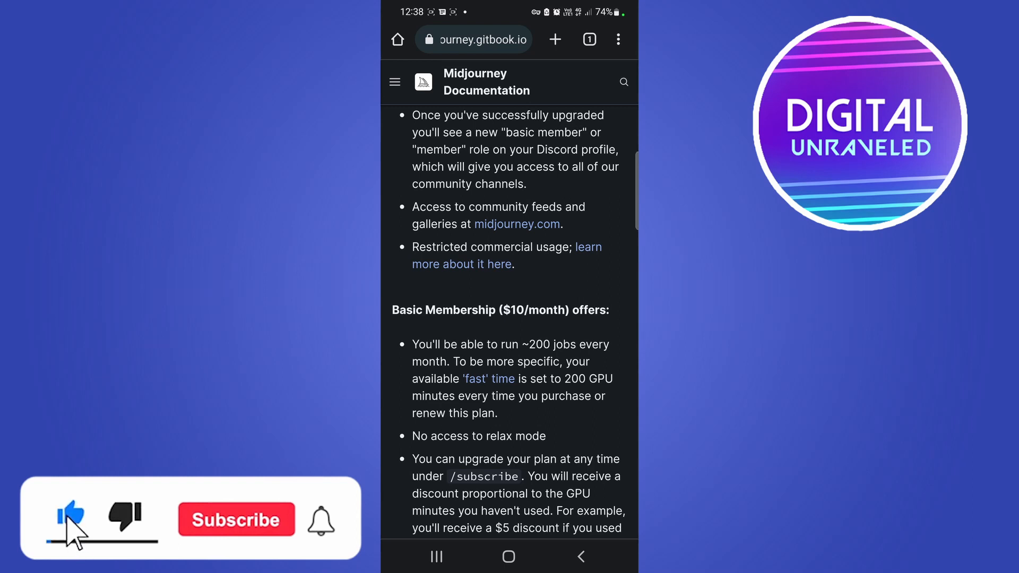
click(238, 520)
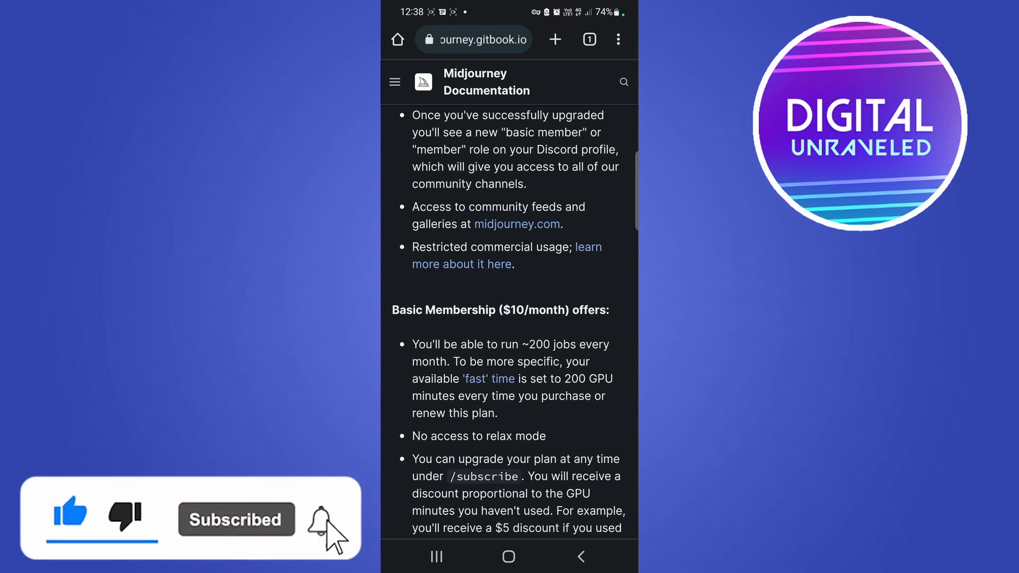